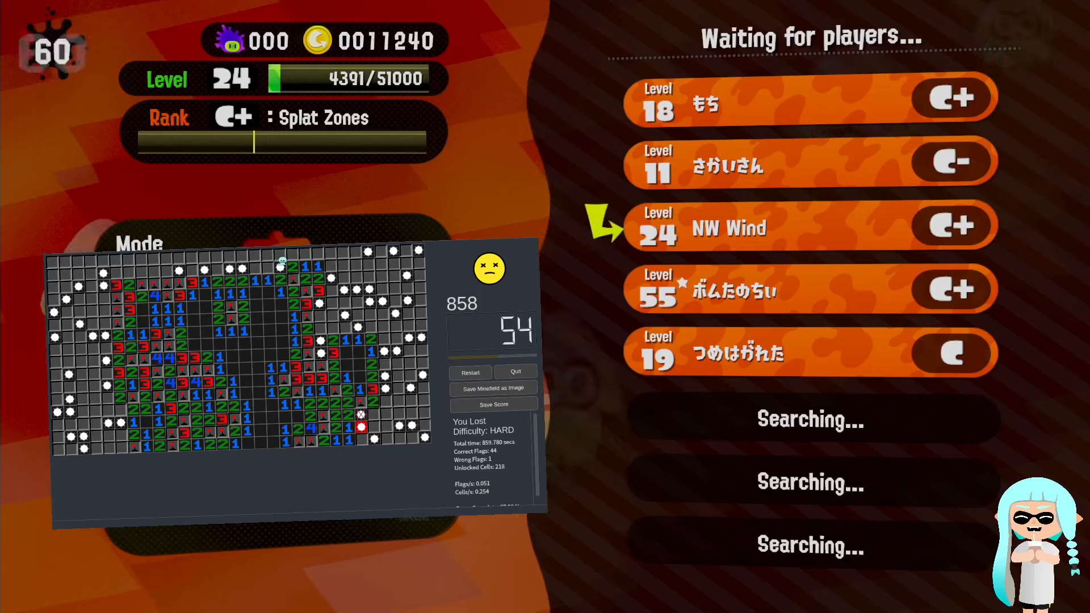
mouse_move(300, 357)
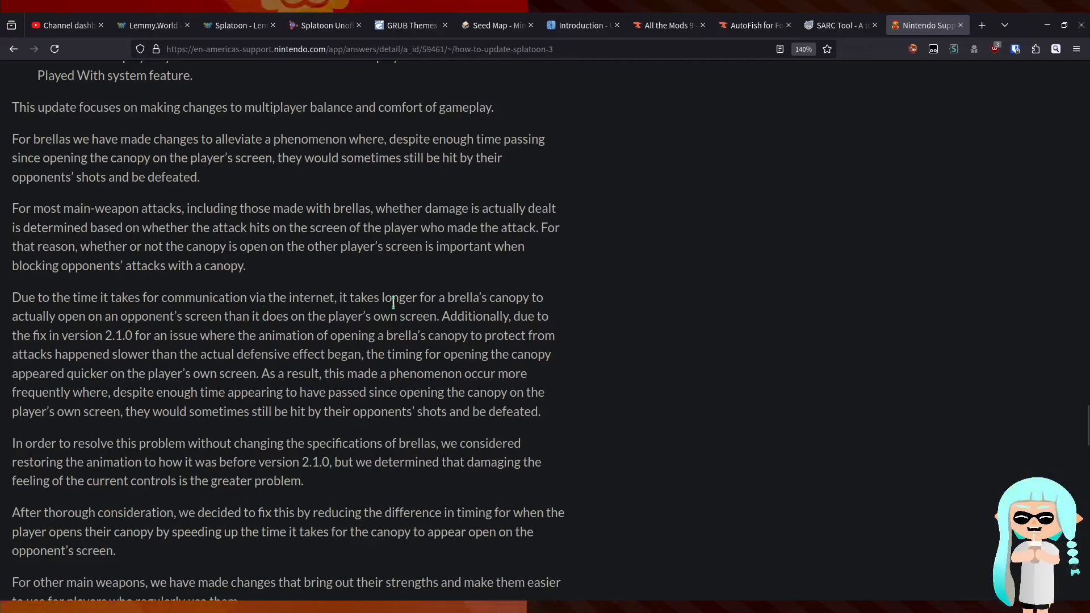
- Show the Splatoon 3 update notes on the brella canopy timing fix on Nintendo Support
double_click(43, 297)
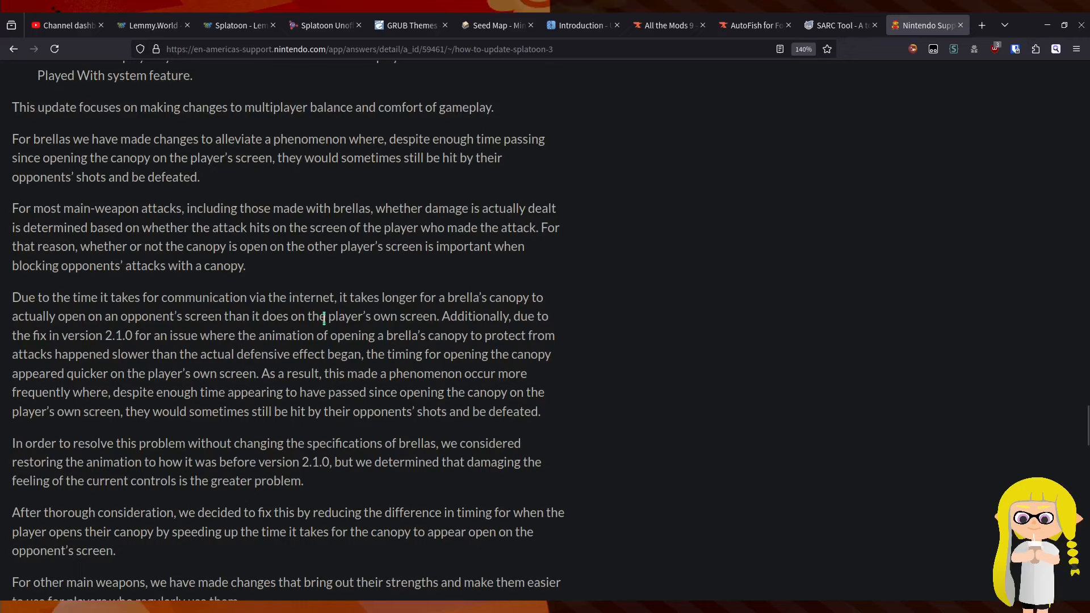
mouse_move(506, 317)
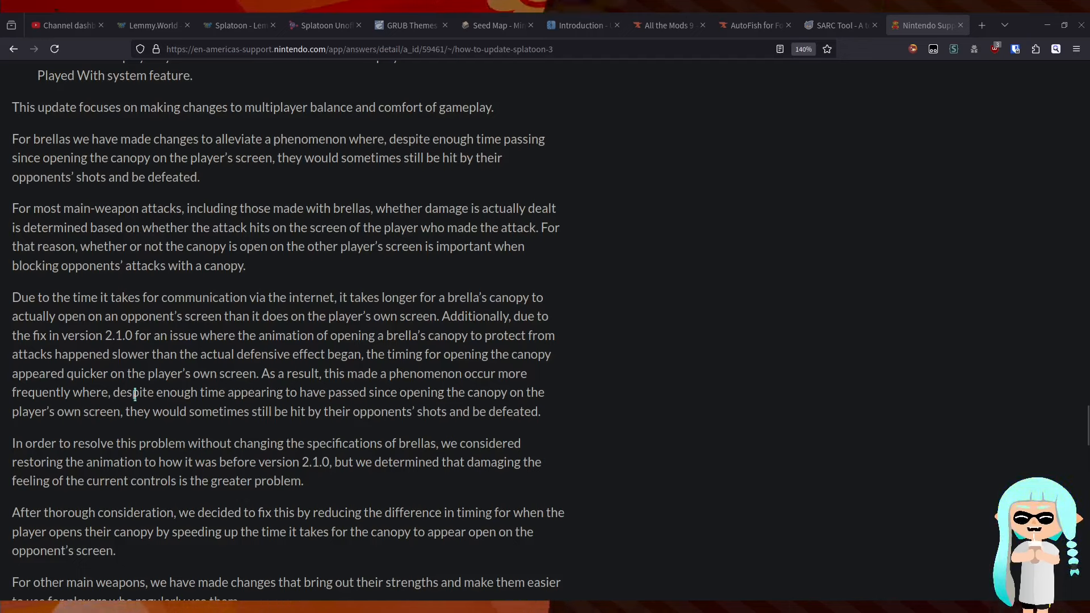
mouse_move(346, 395)
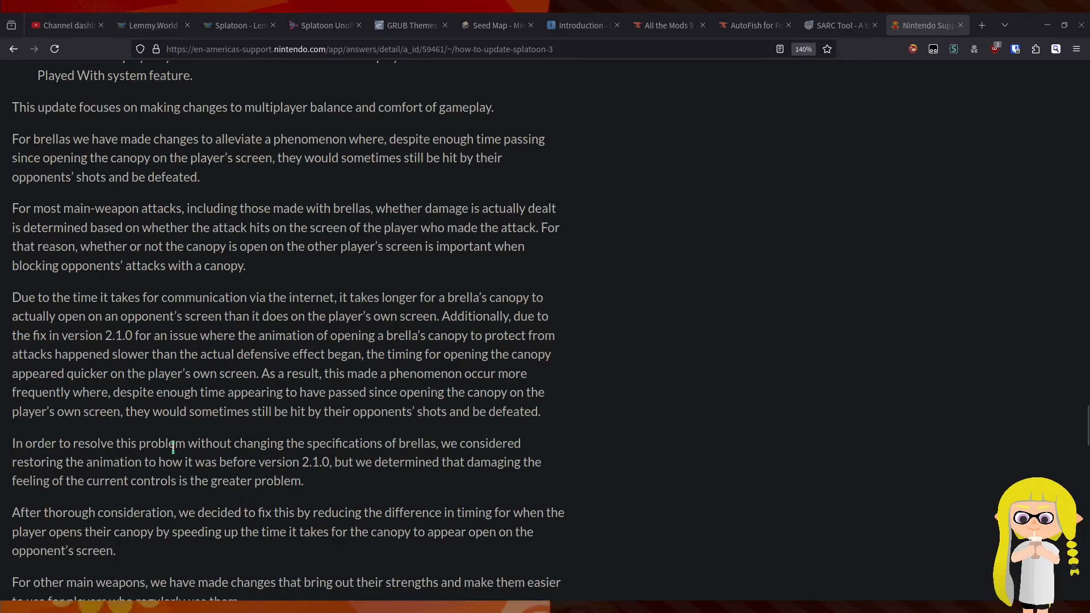
scroll("down", 3)
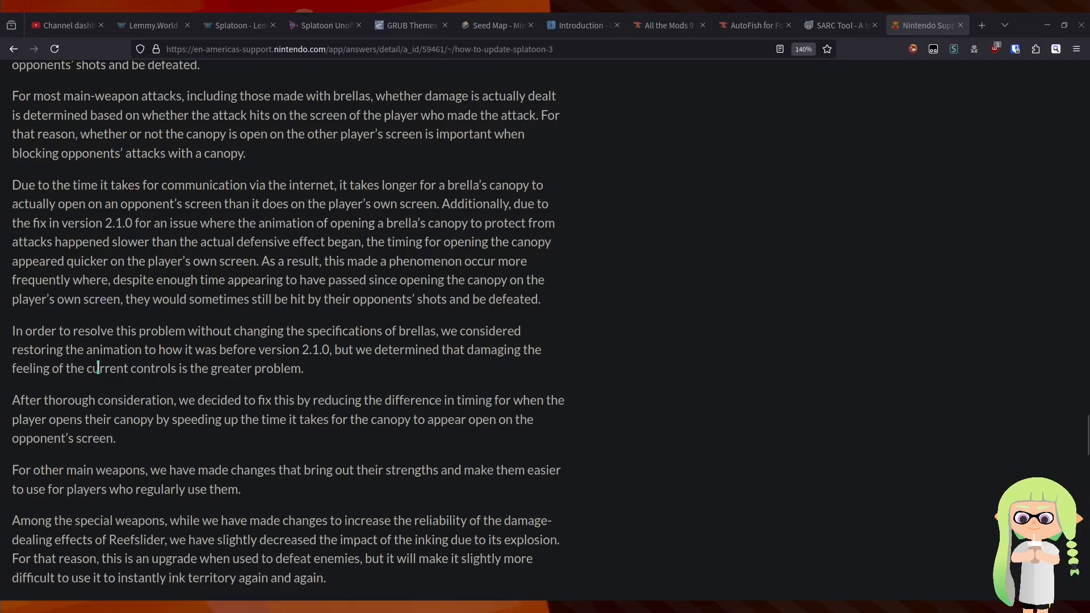
scroll("down", 3)
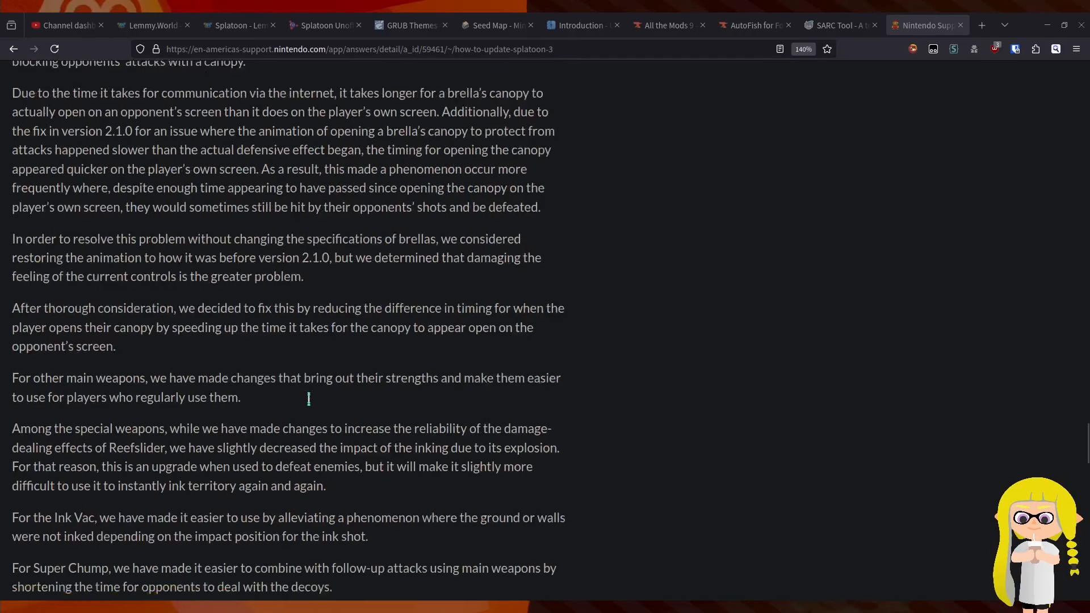
scroll("down", 3)
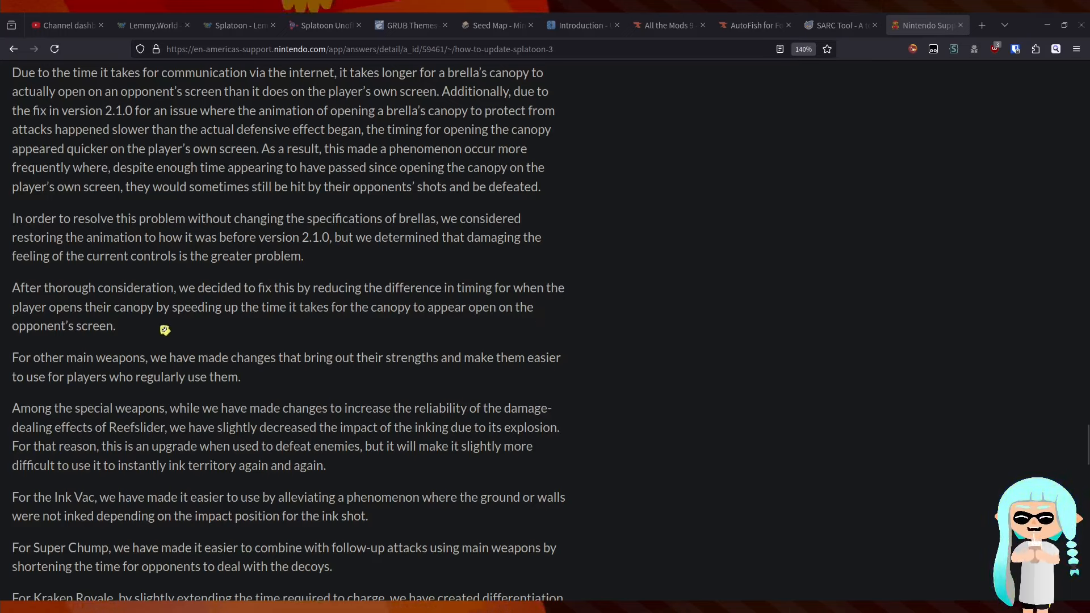
mouse_move(213, 335)
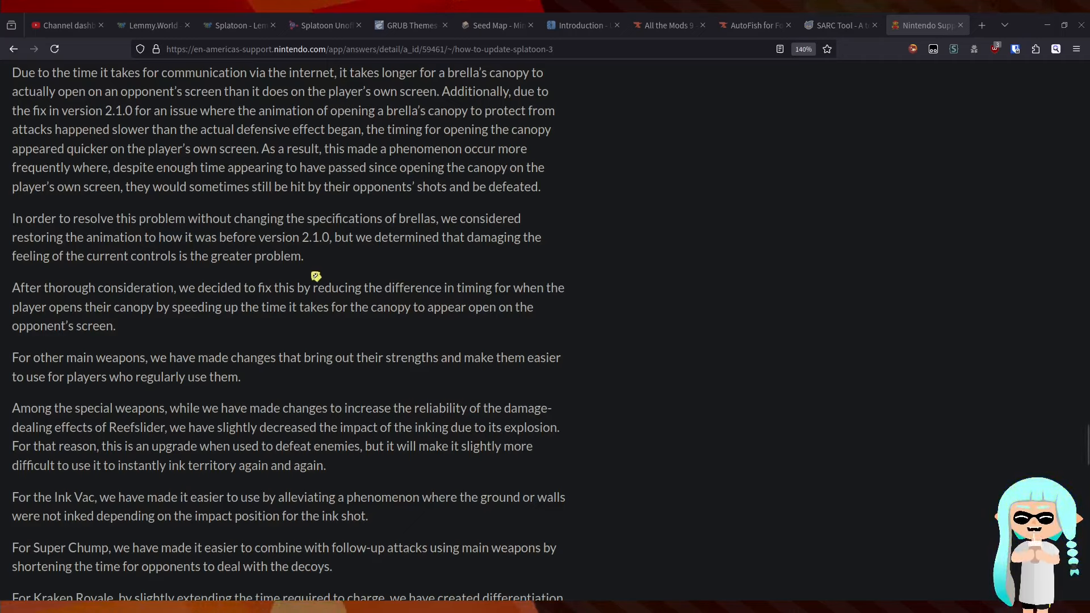
mouse_move(575, 453)
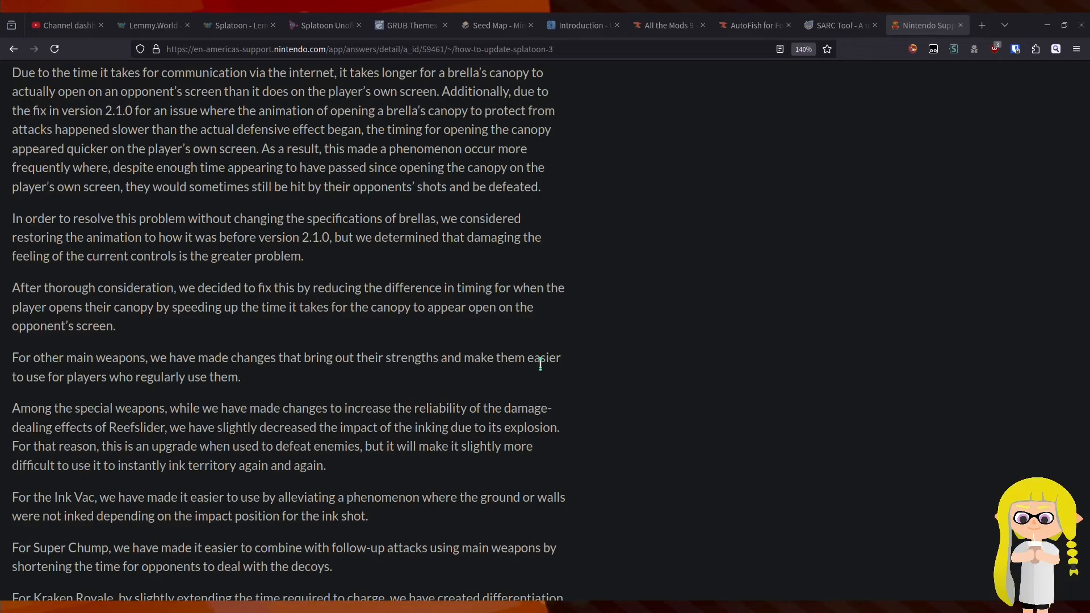
scroll("up", 3)
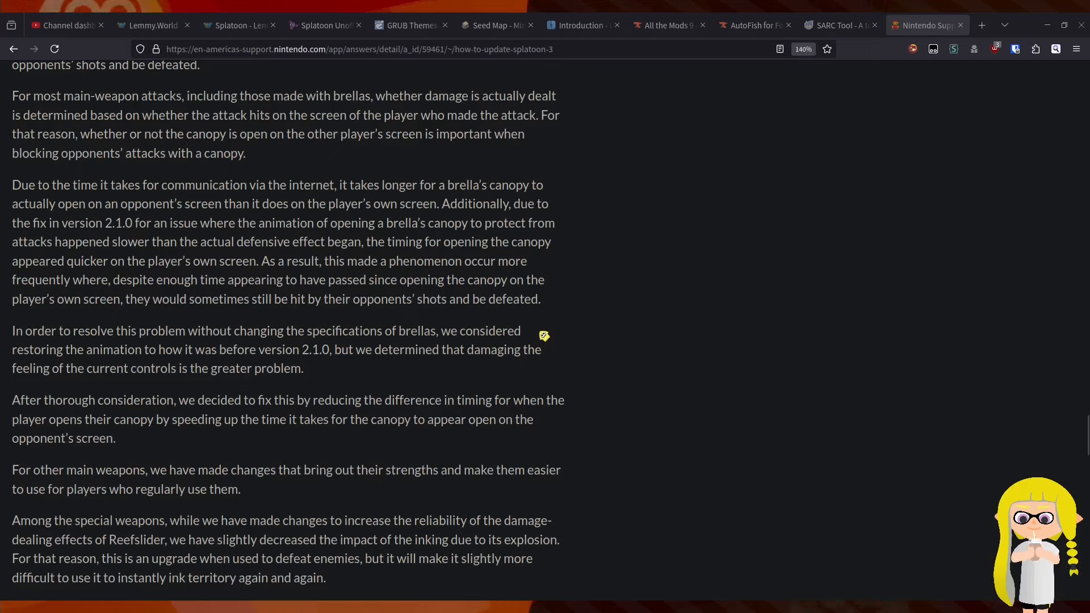